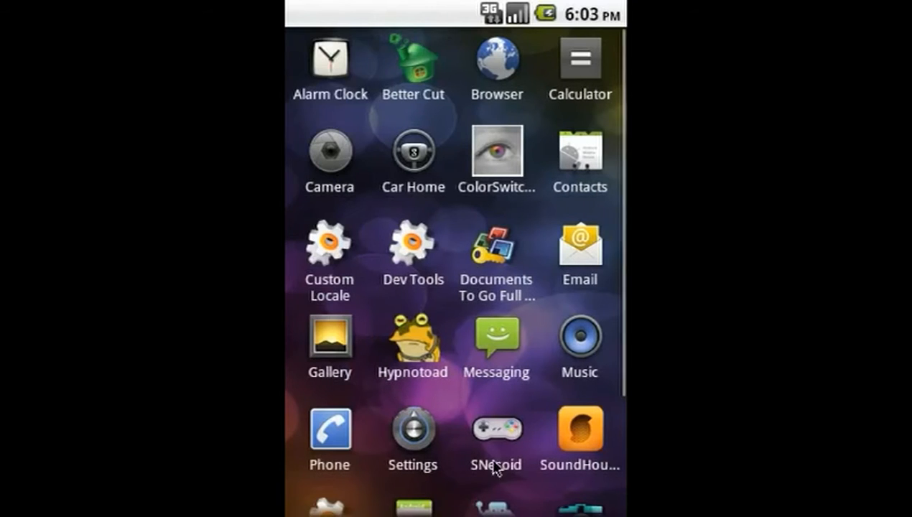
# Hide the Browser app via the Hide Apps list so it leaves the grid
pyautogui.scroll(-3)
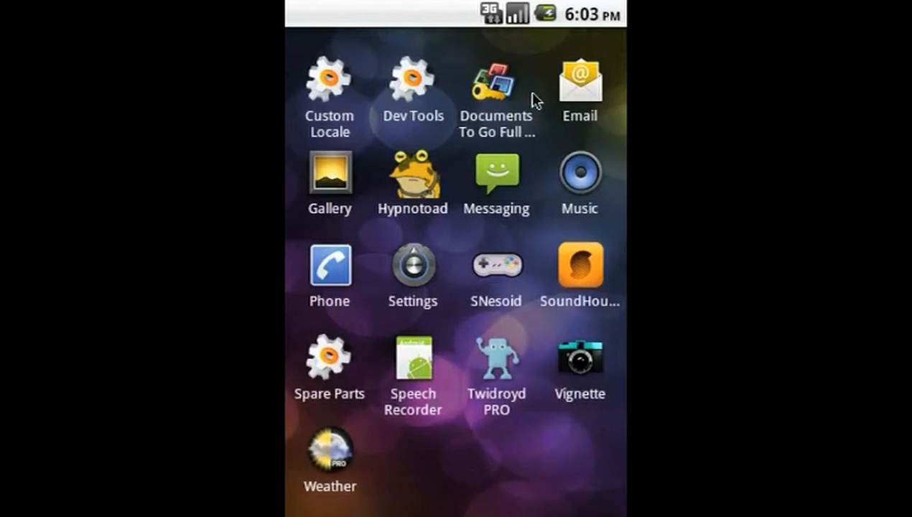
pyautogui.scroll(3)
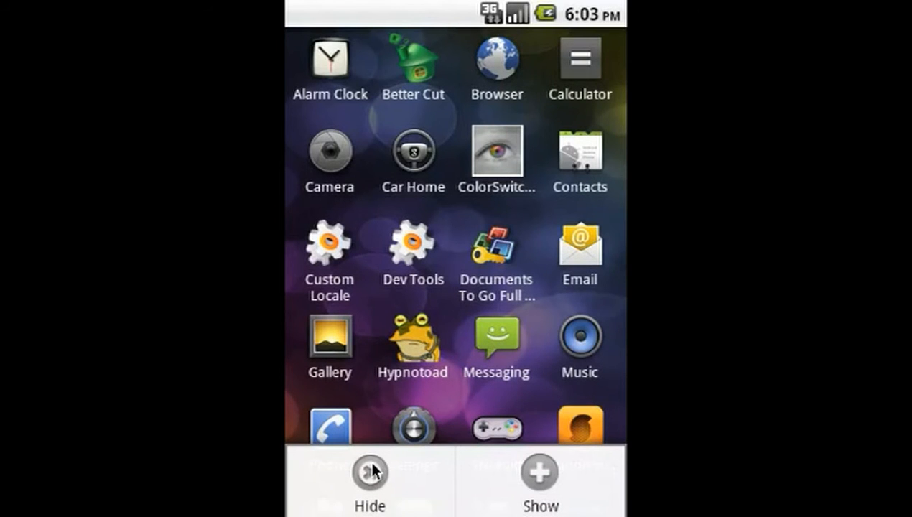
pyautogui.click(368, 474)
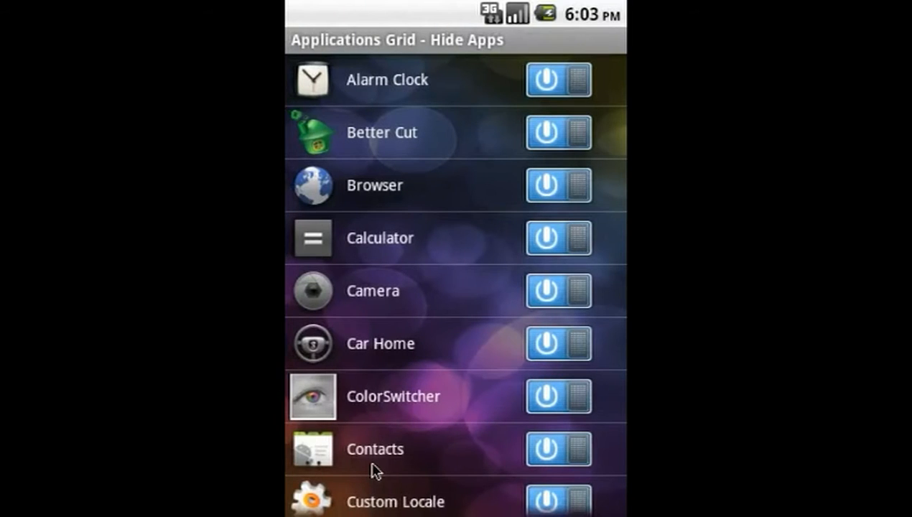
pyautogui.moveTo(502, 214)
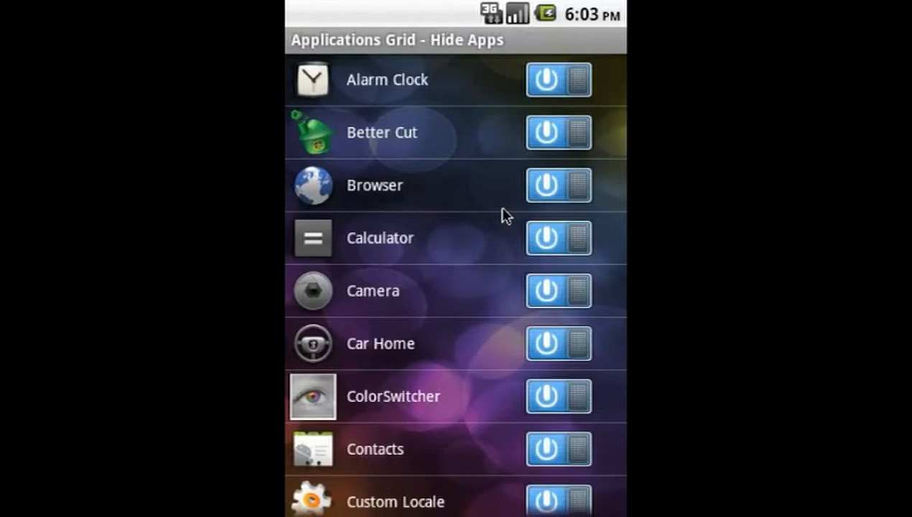
pyautogui.moveTo(567, 190)
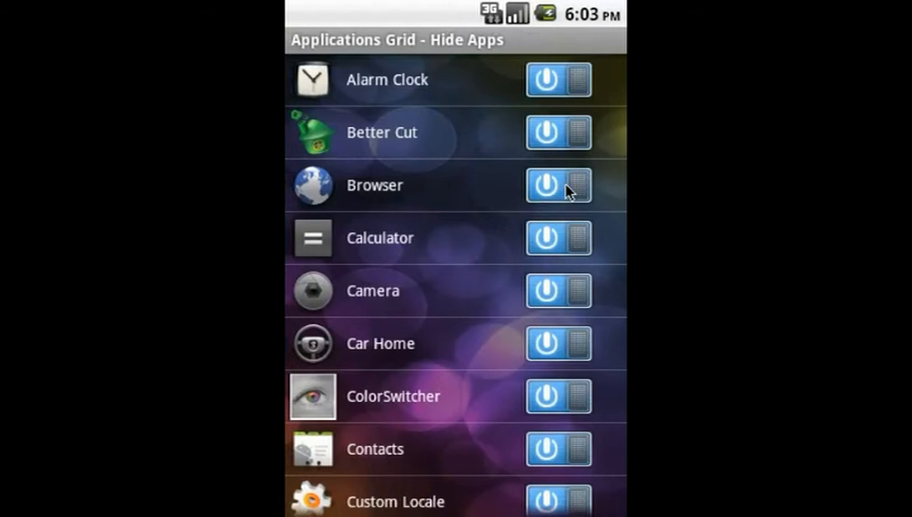
pyautogui.click(545, 184)
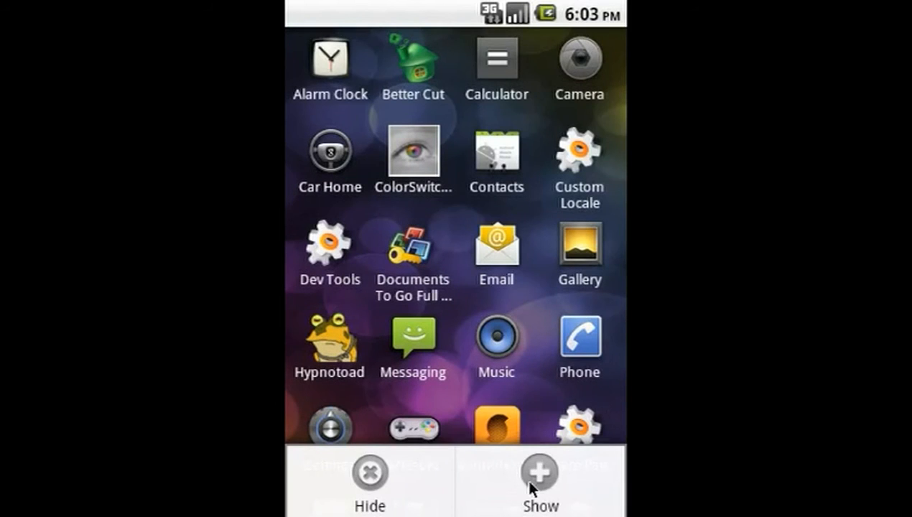
# Show the hidden apps list, where Browser appears as the only hidden app
pyautogui.click(537, 471)
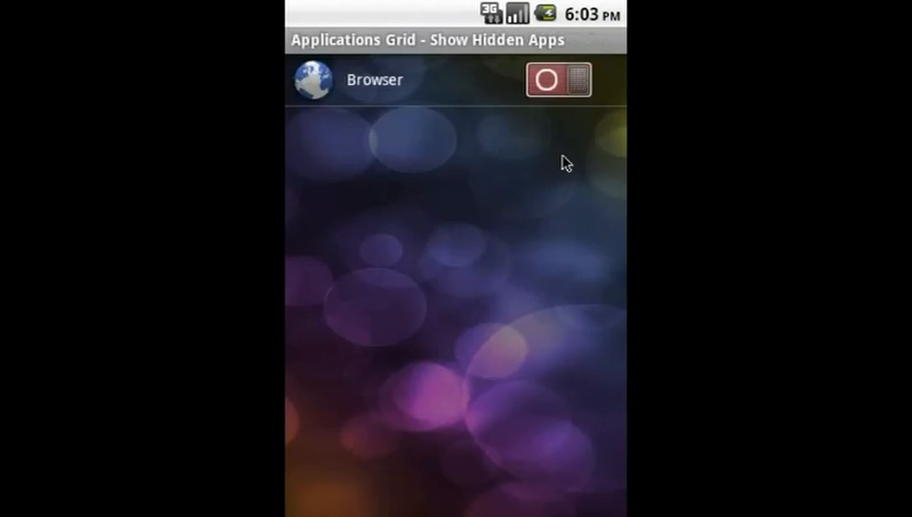